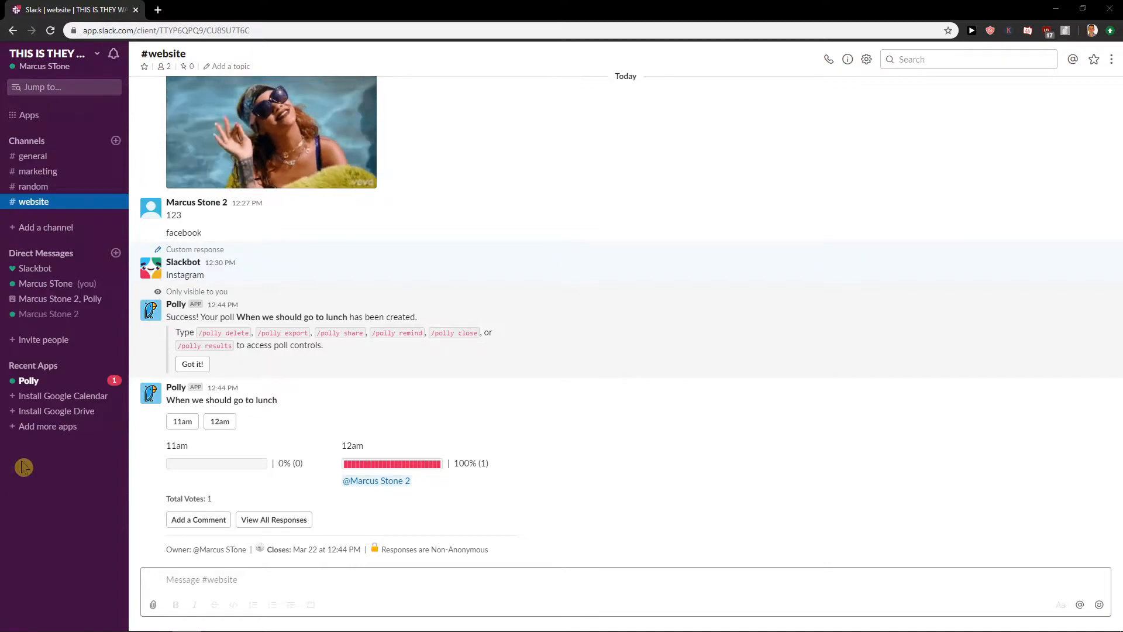
{"action": "mouse_move", "coordinate": [33, 202]}
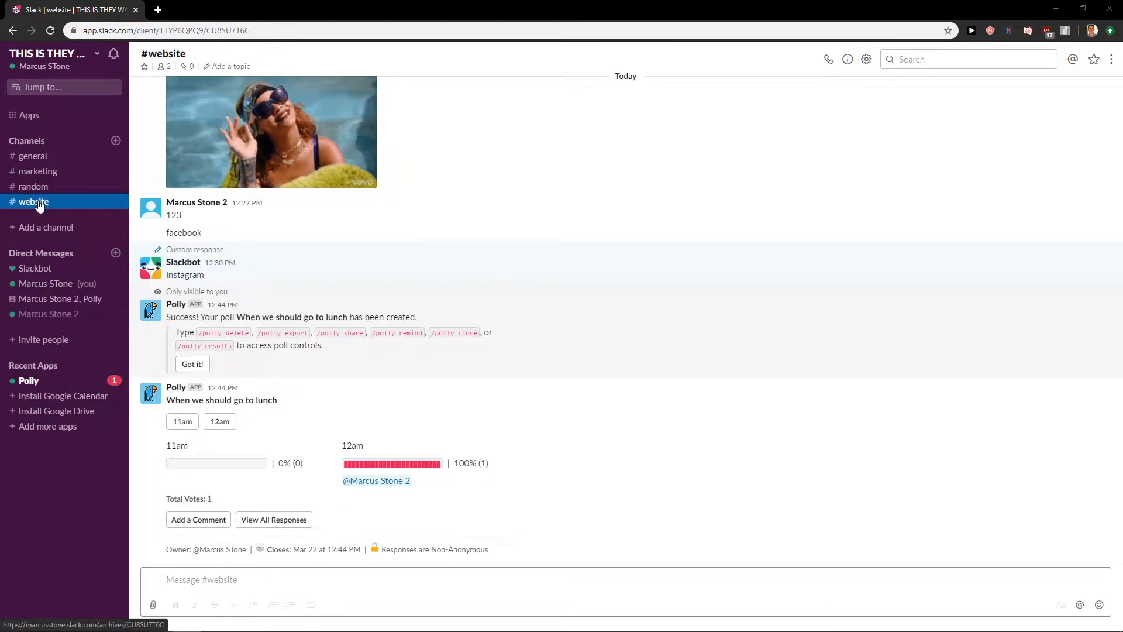
Reach the Additional Options page for #website via Conversation settings
{"action": "right_click", "coordinate": [33, 202]}
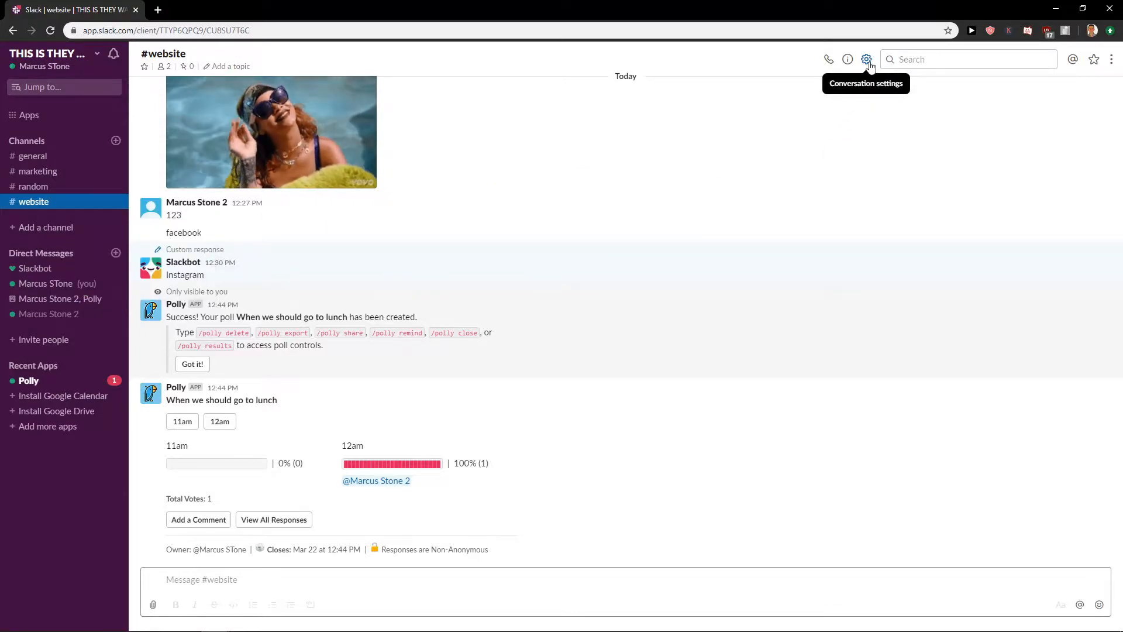
{"action": "left_click", "coordinate": [865, 60]}
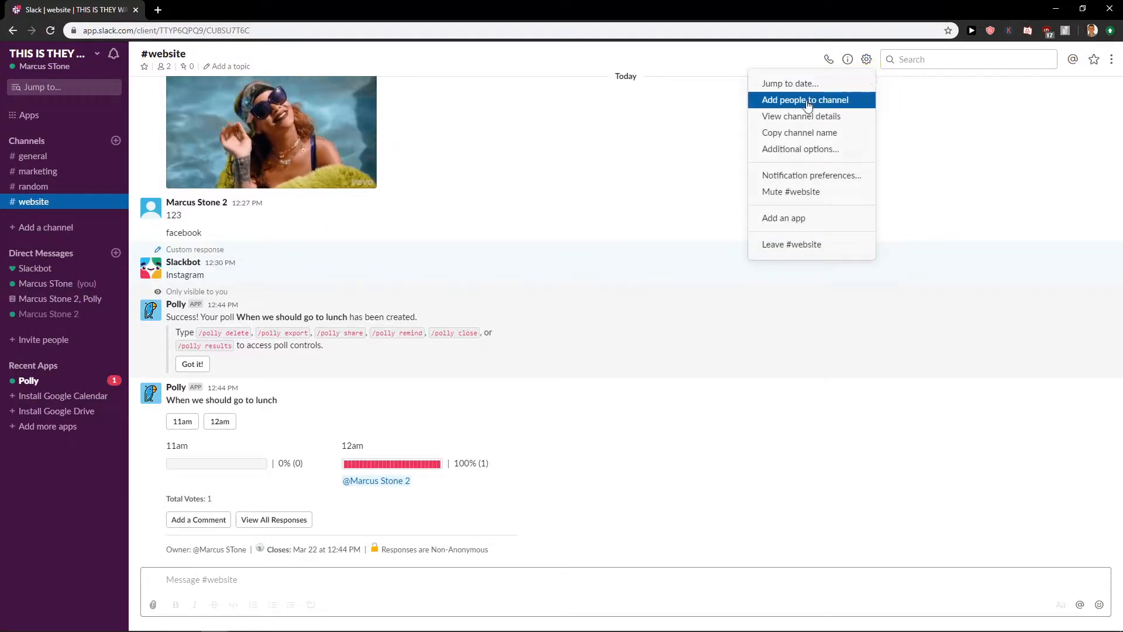
{"action": "mouse_move", "coordinate": [800, 149]}
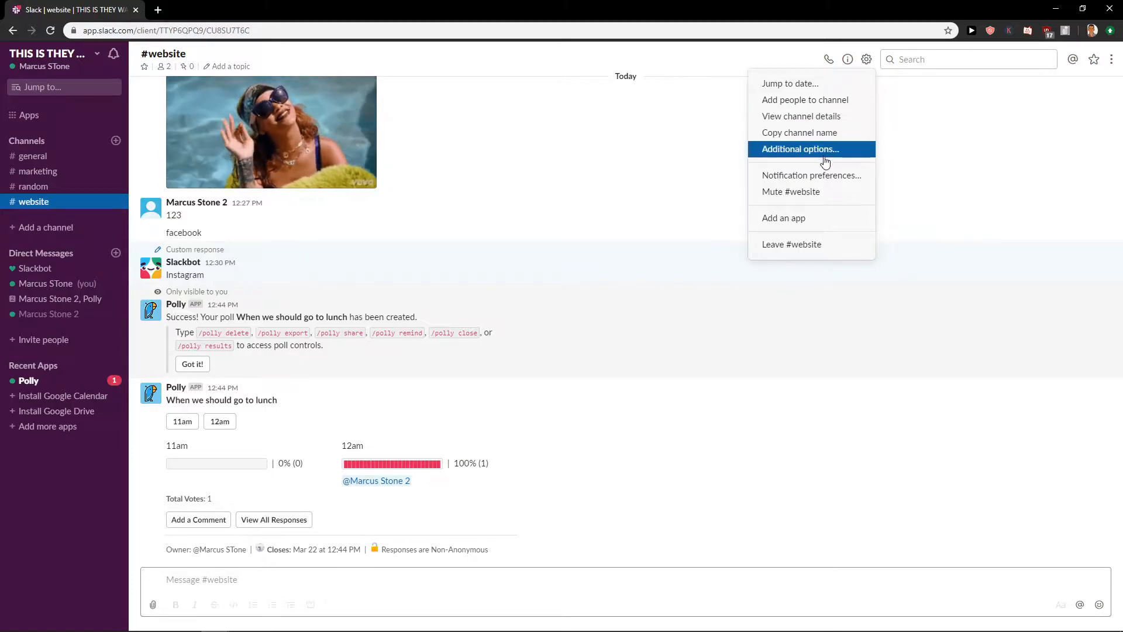
{"action": "left_click", "coordinate": [800, 149]}
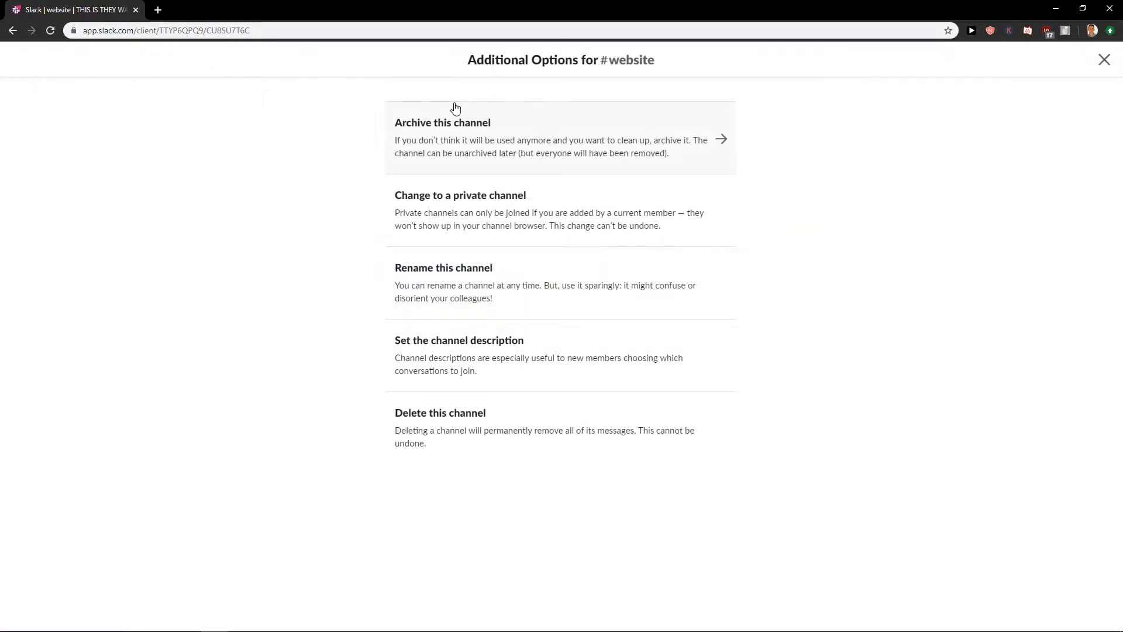
{"action": "mouse_move", "coordinate": [304, 319]}
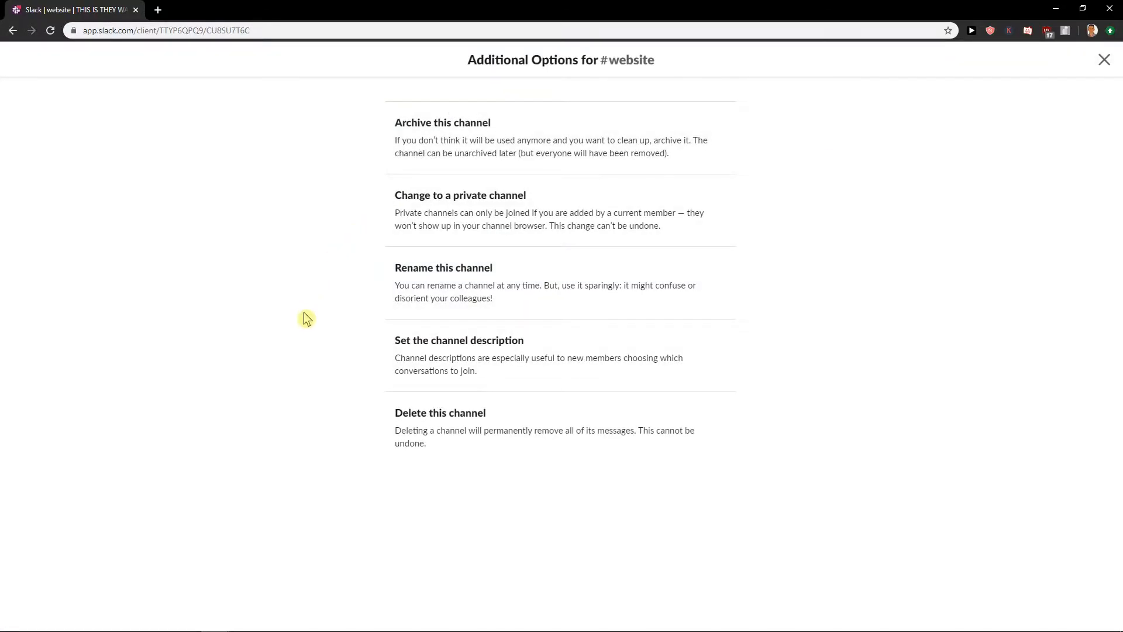
{"action": "mouse_move", "coordinate": [553, 277]}
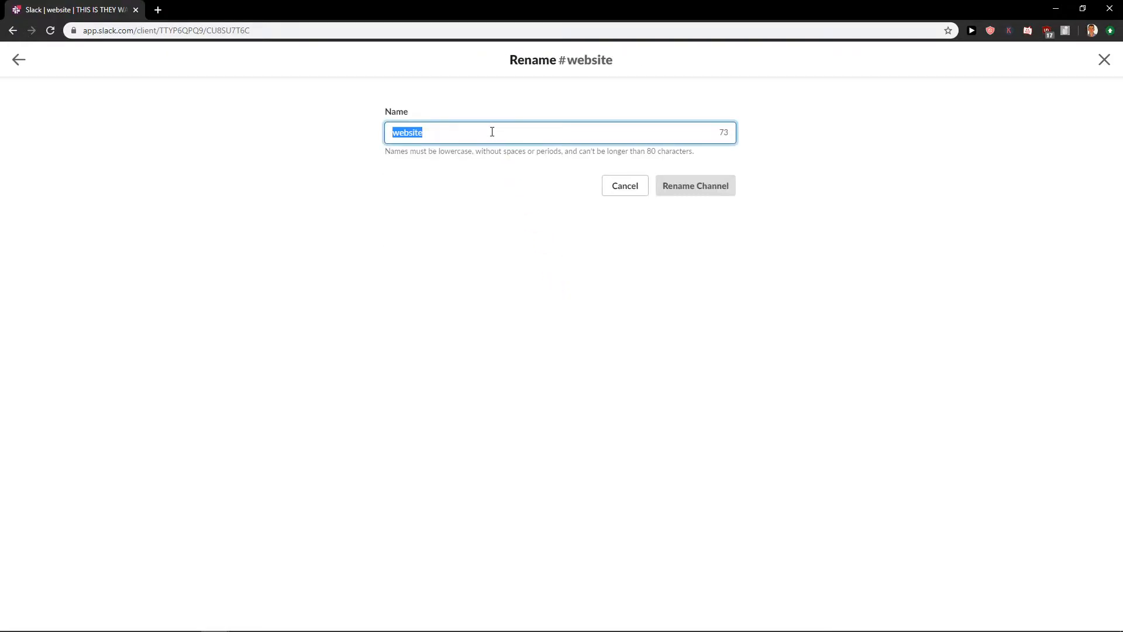
{"action": "mouse_move", "coordinate": [489, 93]}
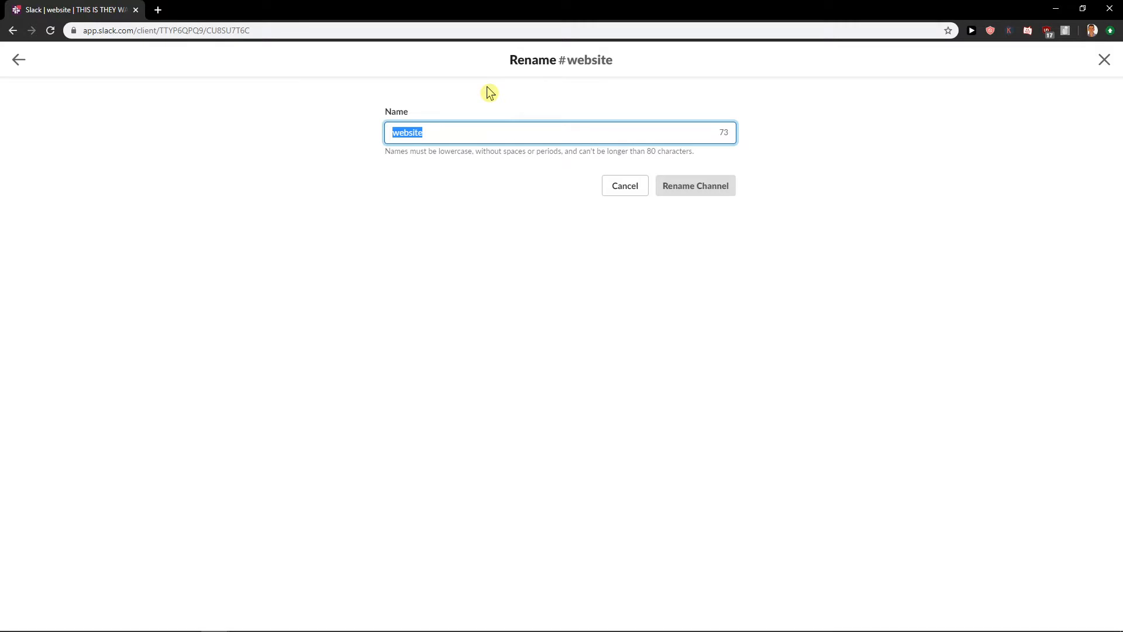
Rename the channel to jabadabadu and confirm with Rename Channel
{"action": "type", "text": "jabadaba"}
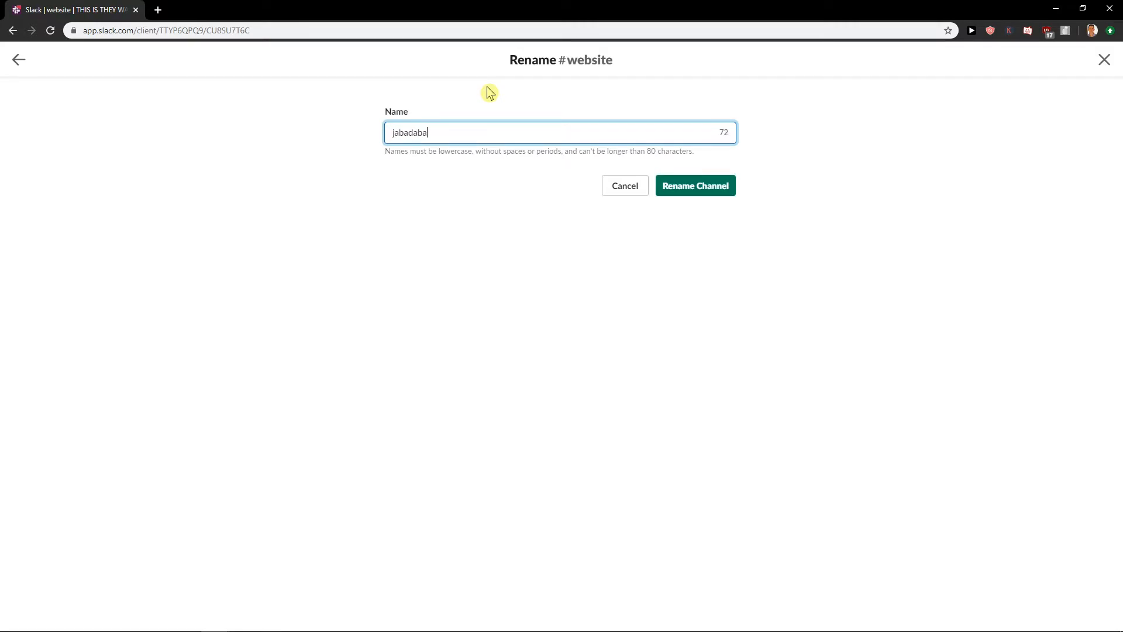
{"action": "type", "text": "du"}
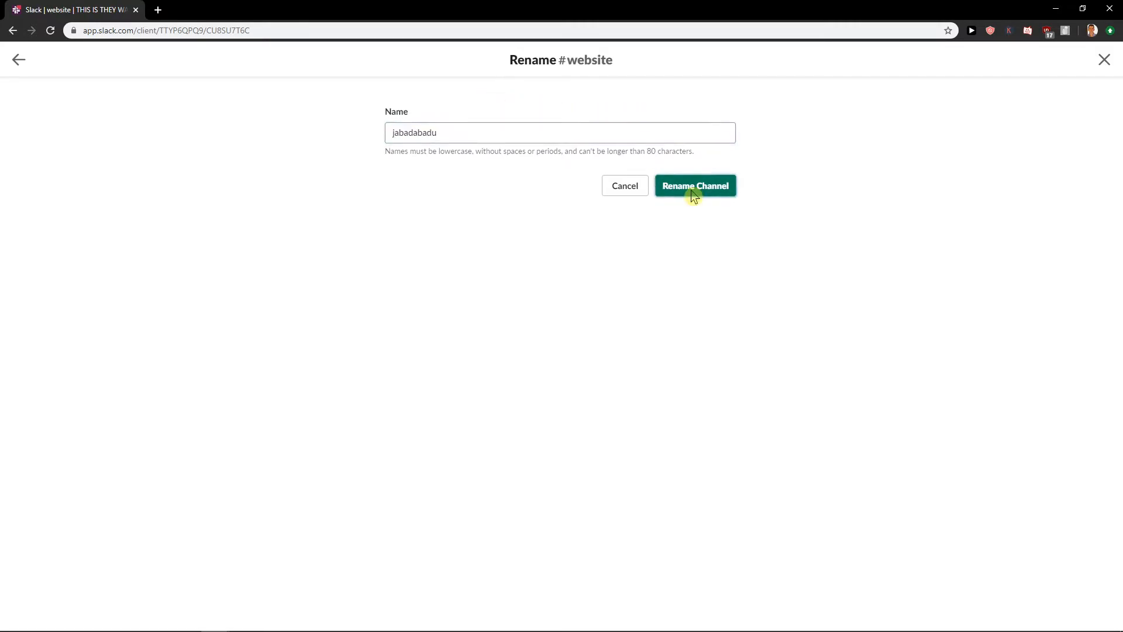
{"action": "left_click", "coordinate": [694, 186]}
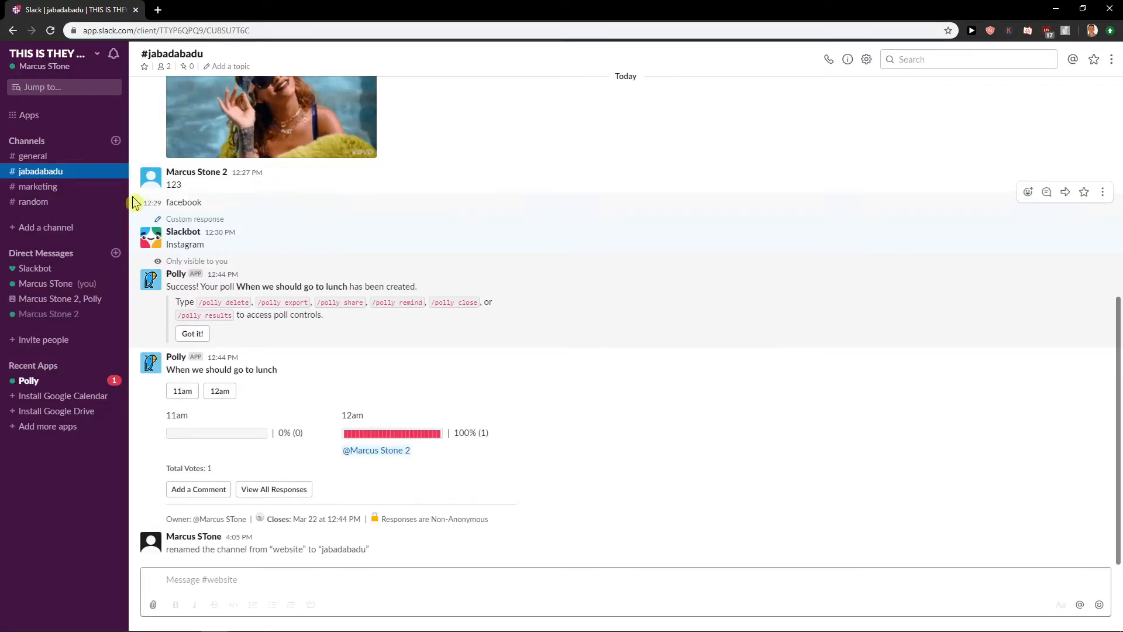
{"action": "right_click", "coordinate": [39, 170]}
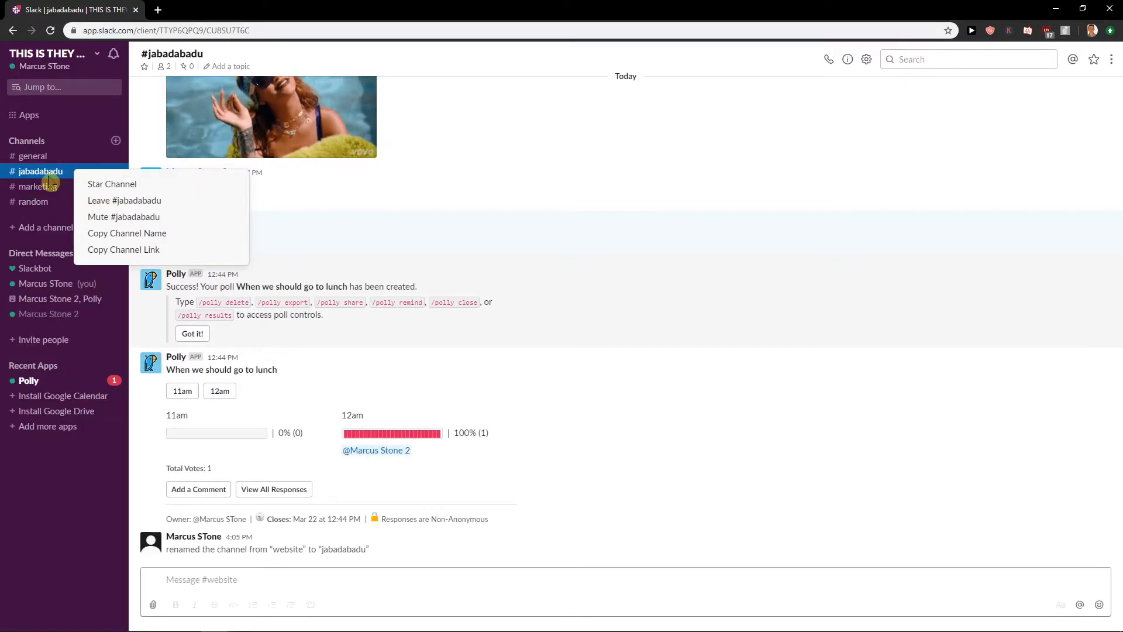
{"action": "mouse_move", "coordinate": [101, 239]}
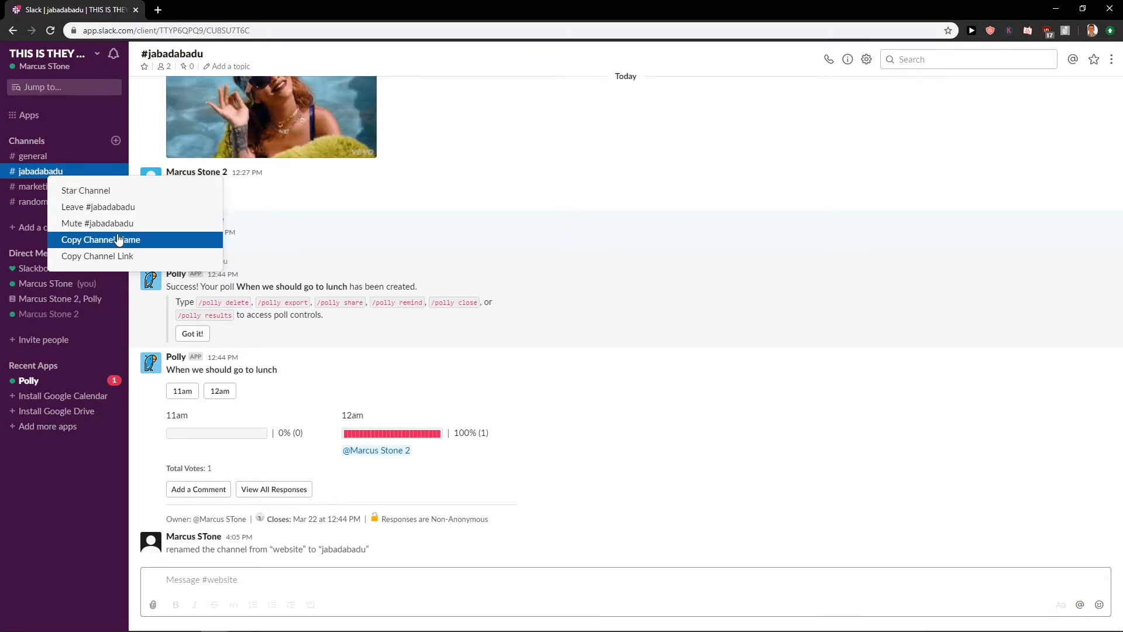
{"action": "mouse_move", "coordinate": [866, 60]}
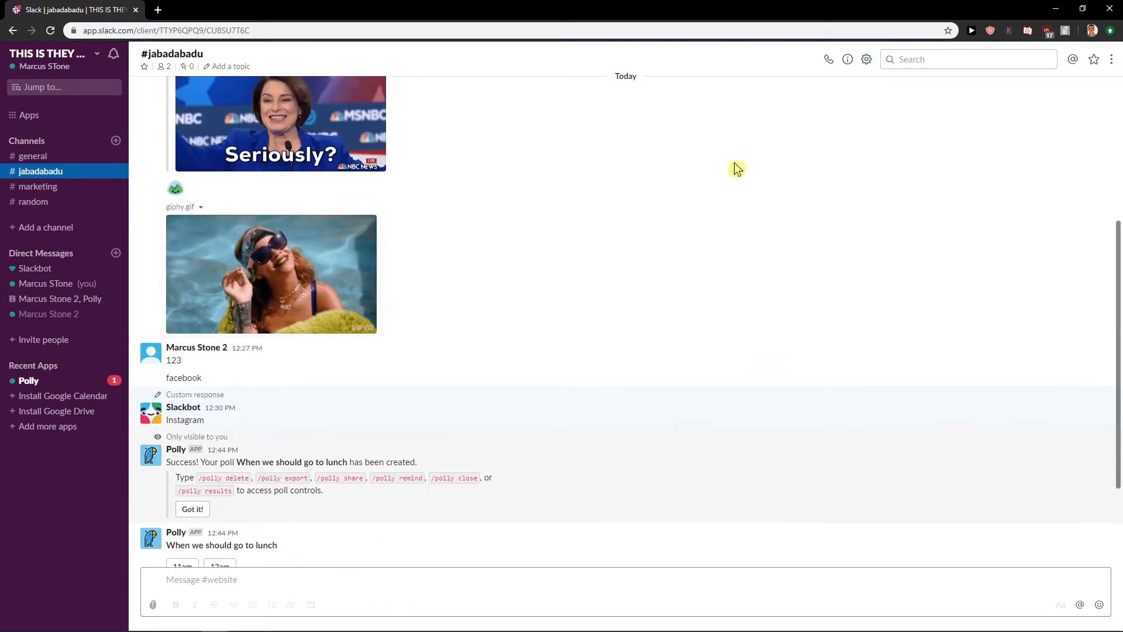
Scroll to the bottom of #jabadabadu to show the rename notice
{"action": "scroll", "scroll_direction": "down", "scroll_amount": 3}
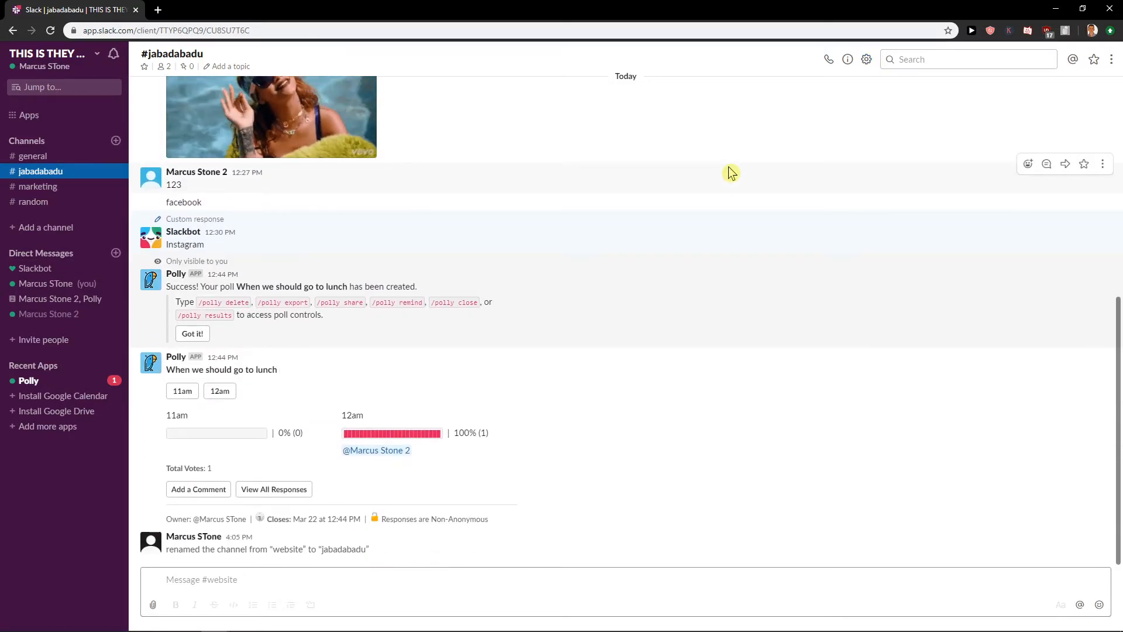
{"action": "mouse_move", "coordinate": [709, 174]}
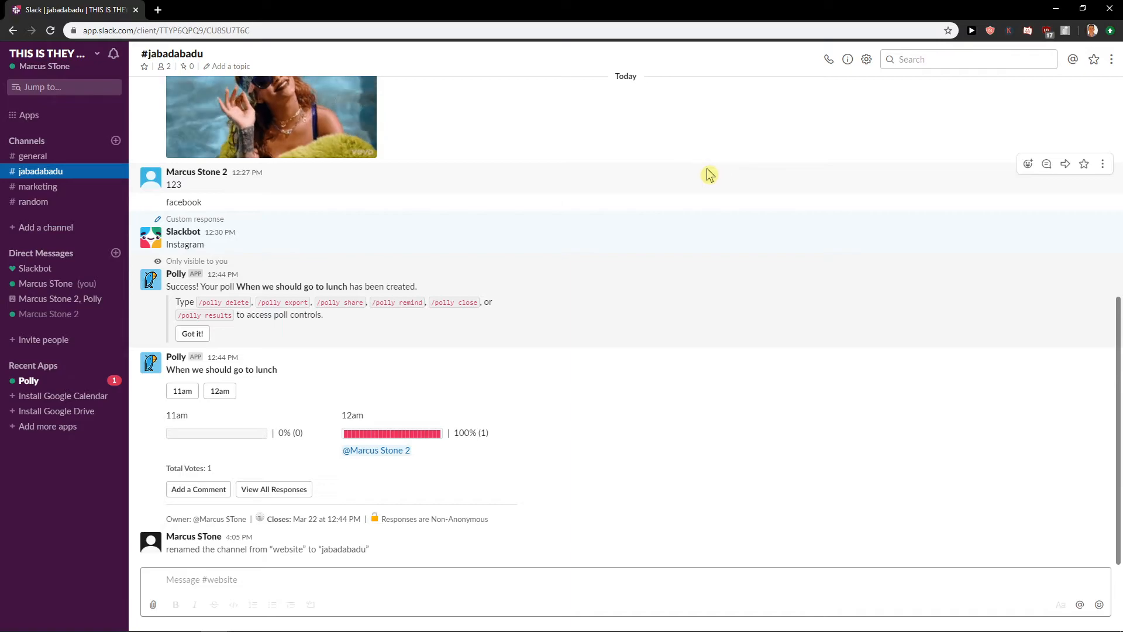
{"action": "mouse_move", "coordinate": [700, 177]}
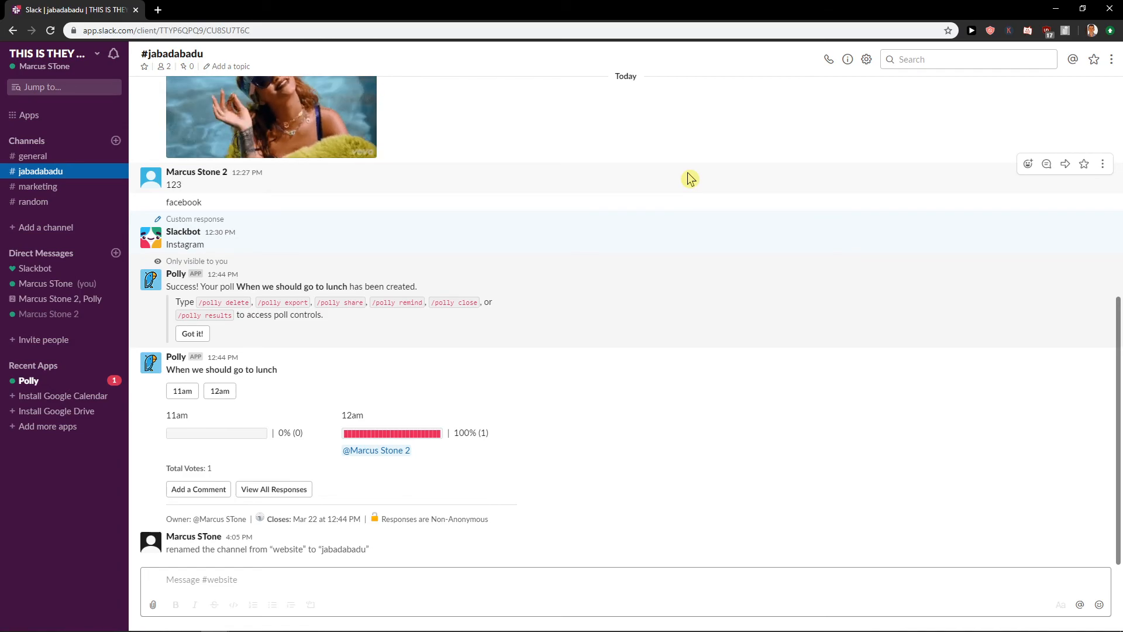
{"action": "mouse_move", "coordinate": [663, 157]}
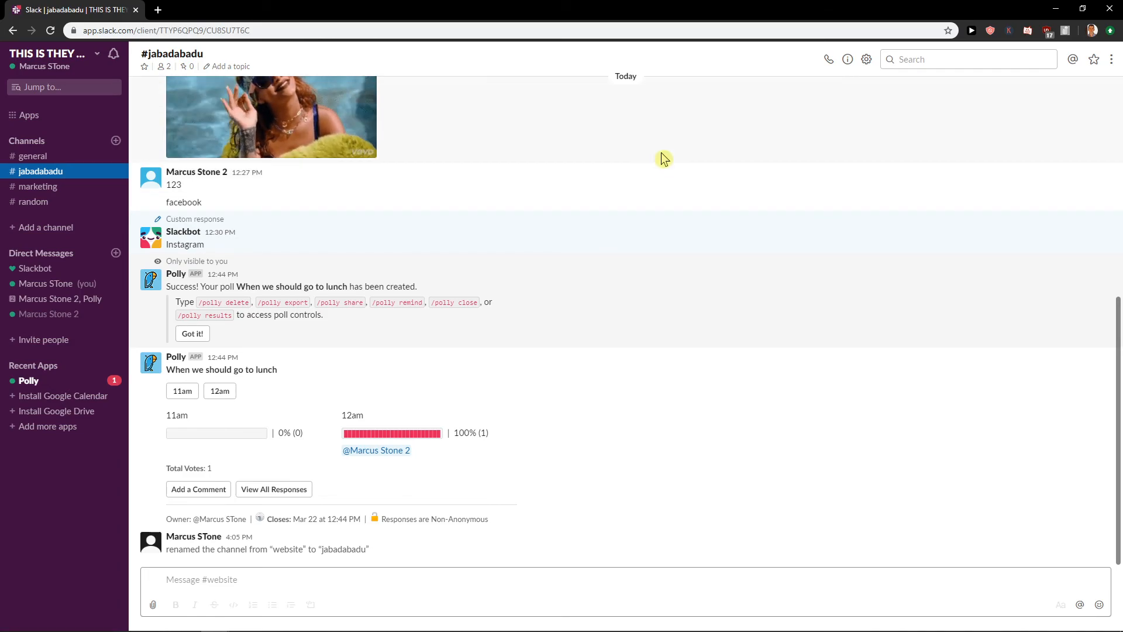